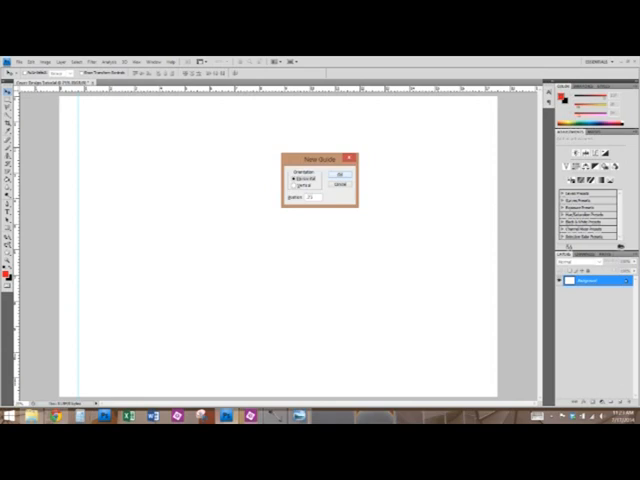
Add the border and spine guides on the blank cover at the entered positions
click(344, 172)
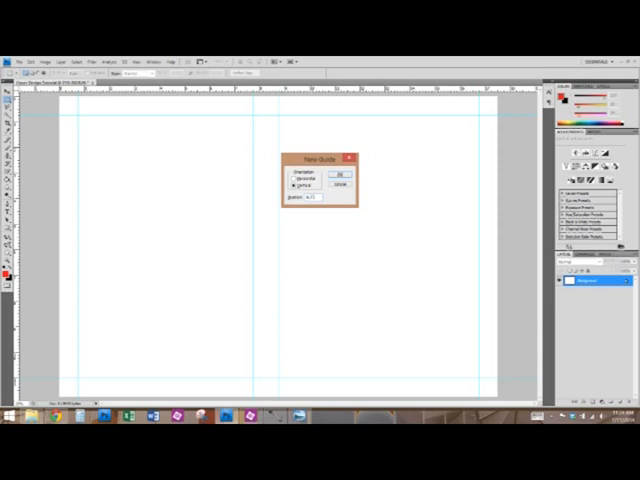
click(344, 172)
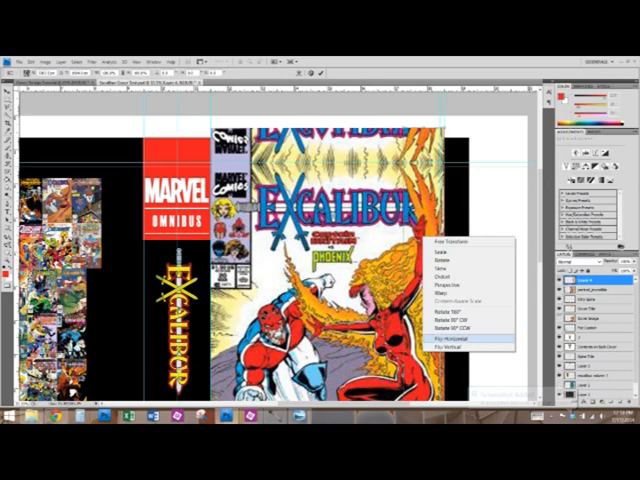
Flip the copied edge strip of the Excalibur cover art horizontally to fill the bleed
click(444, 340)
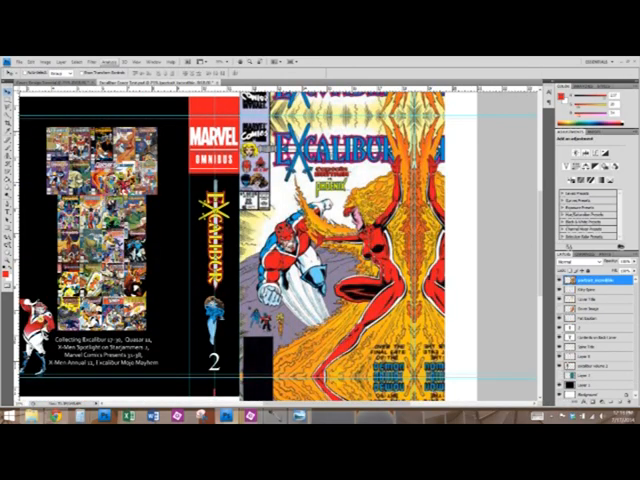